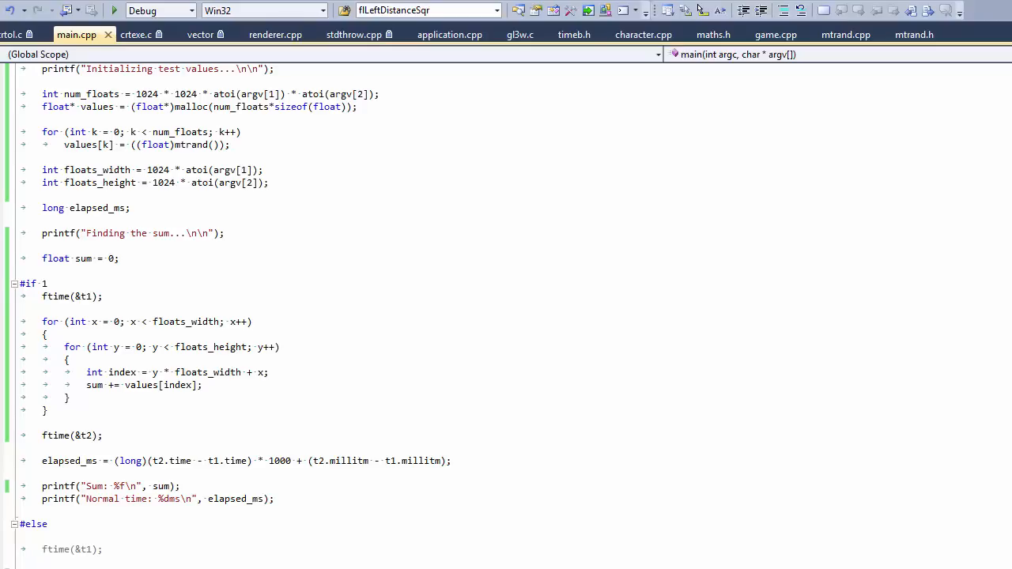
mouse_move(485, 132)
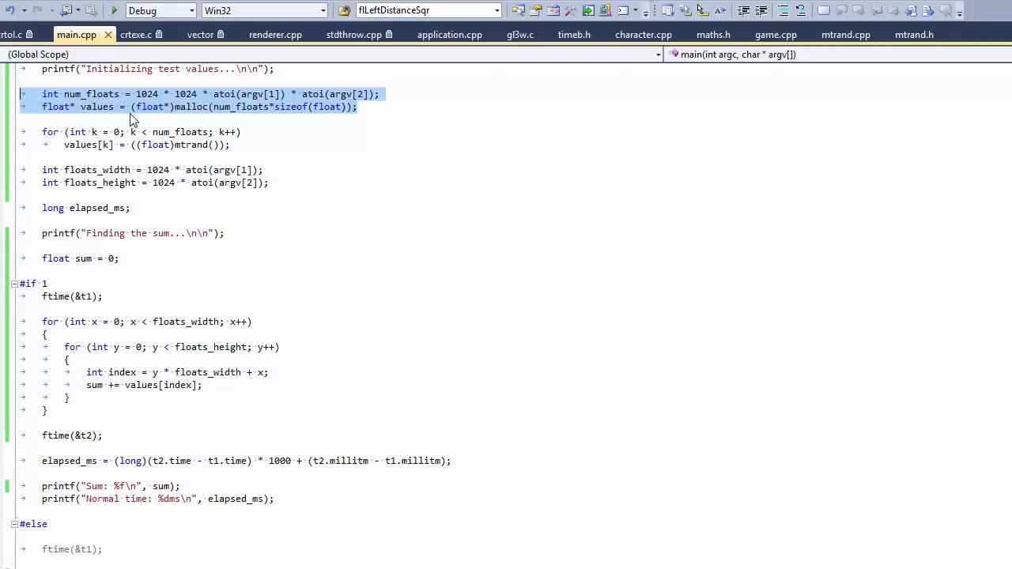
mouse_move(306, 114)
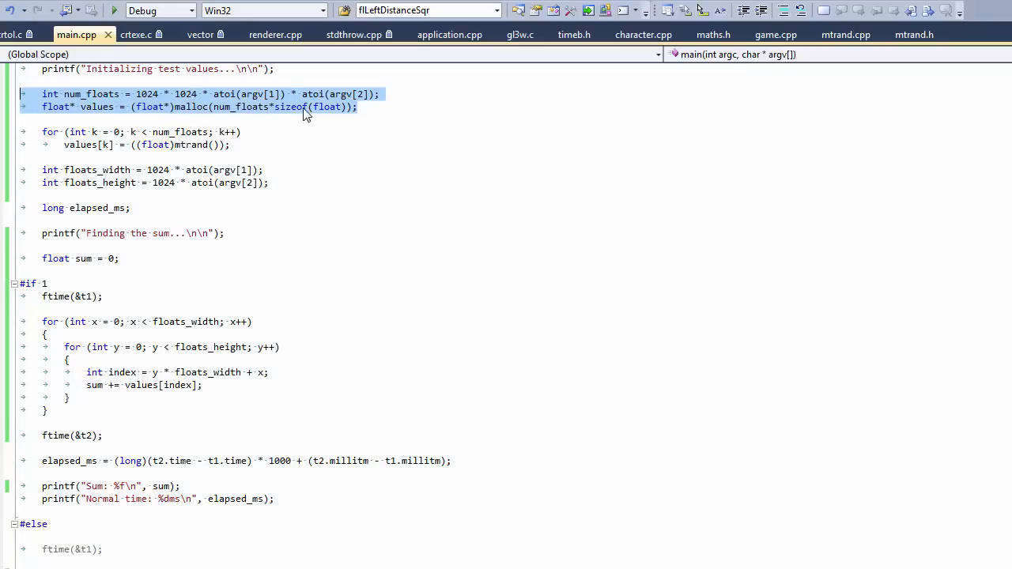
mouse_move(280, 115)
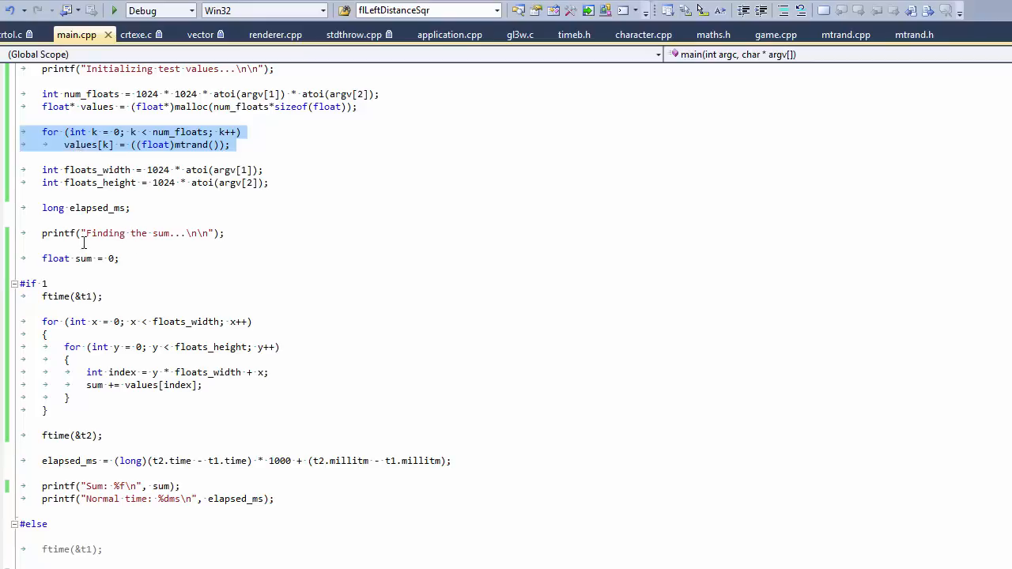
Brush 'L1' under the pink cache column and '64/4' next to the array grid
left_click(91, 385)
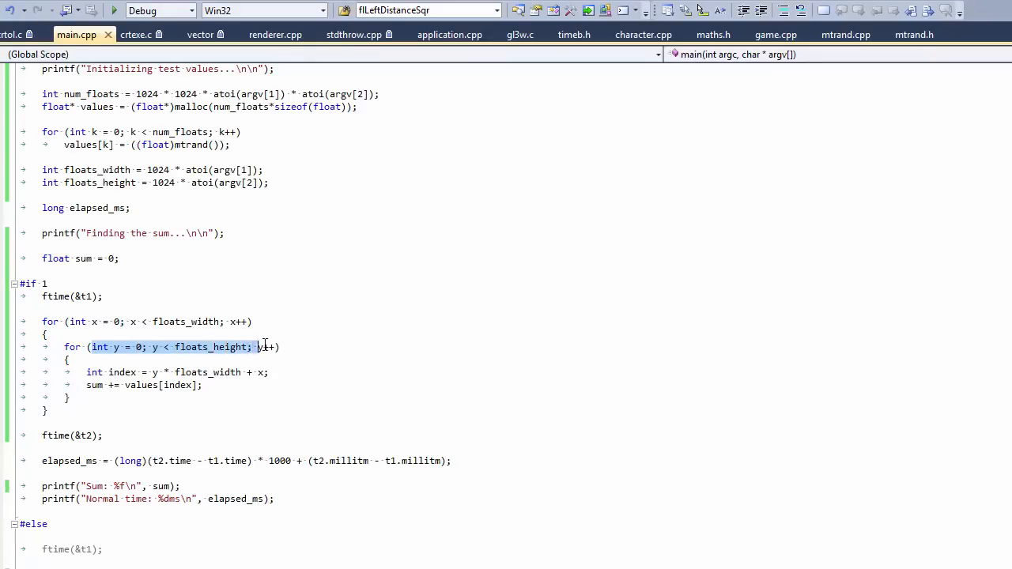
type("++")
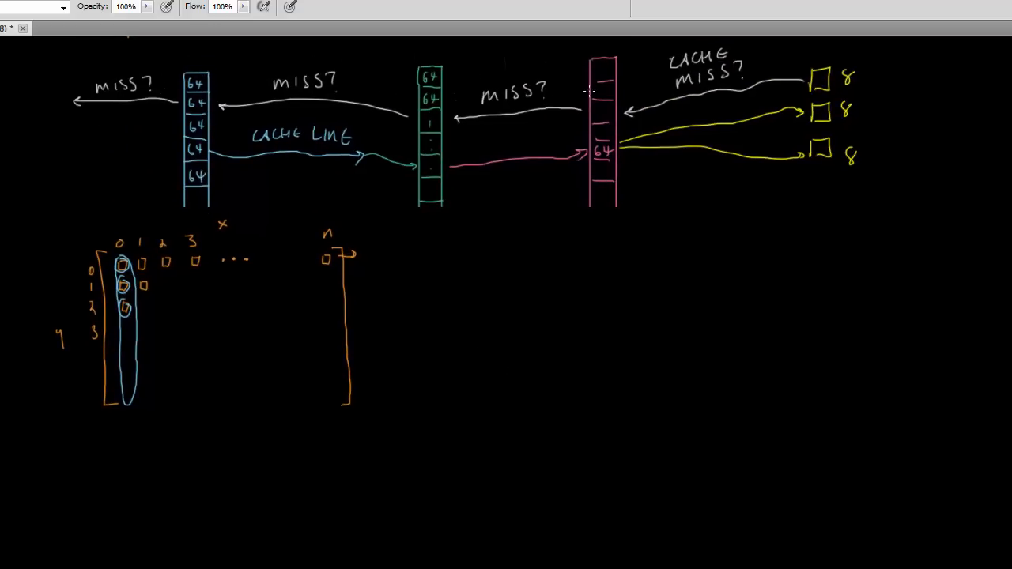
mouse_move(587, 204)
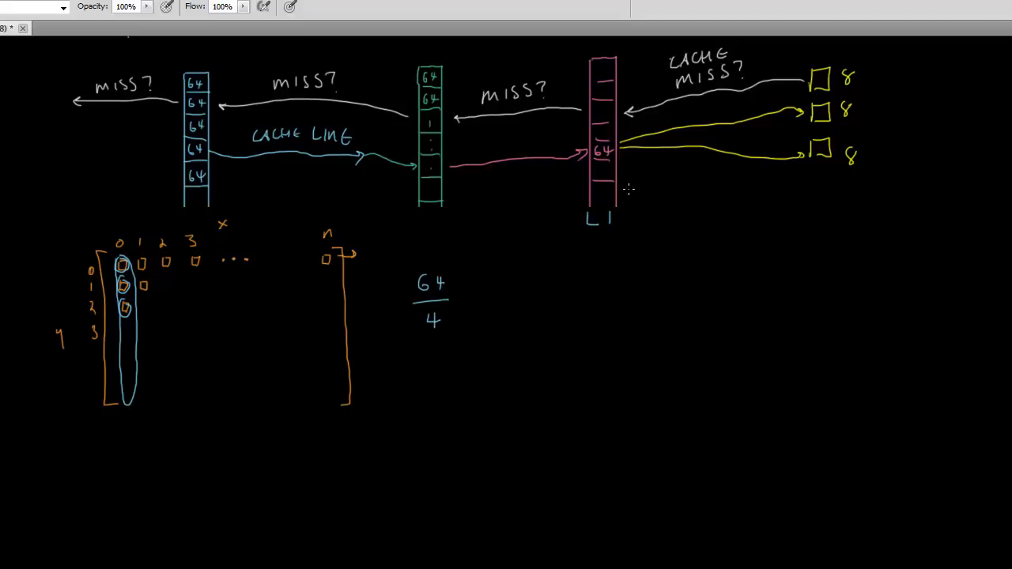
mouse_move(470, 299)
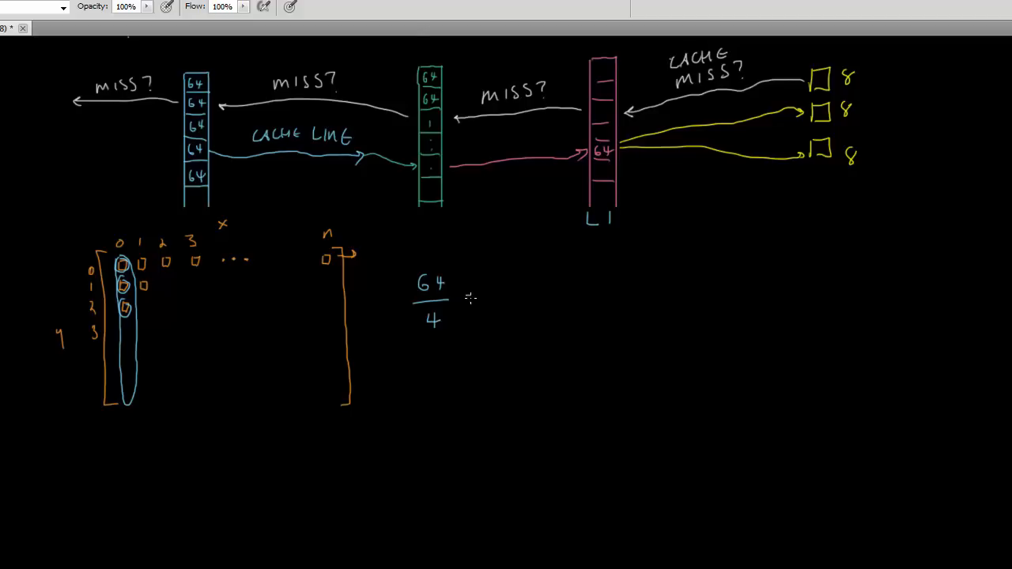
Write '= 16' after 64/4, label the green column L2/3, and circle rows 0 and 1
left_click_drag(466, 297, 518, 305)
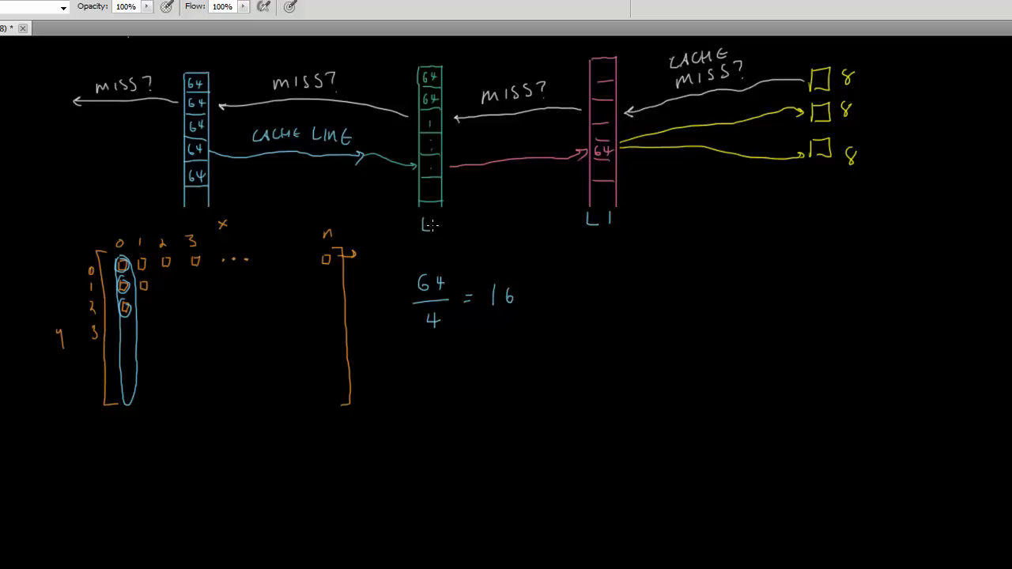
type("2/3")
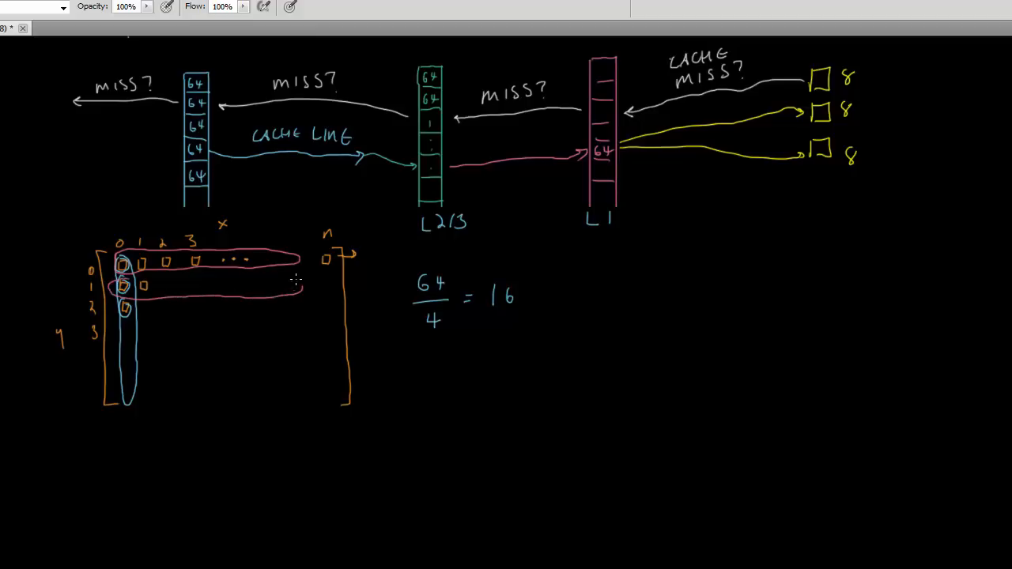
Circle element (0,1) in the array grid's top row
left_click_drag(119, 285, 301, 284)
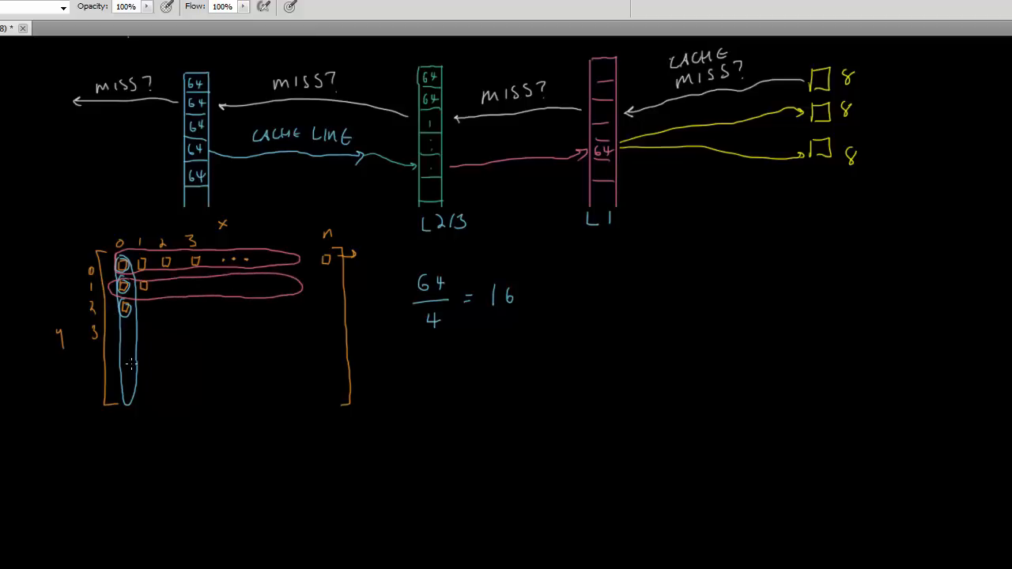
mouse_move(217, 283)
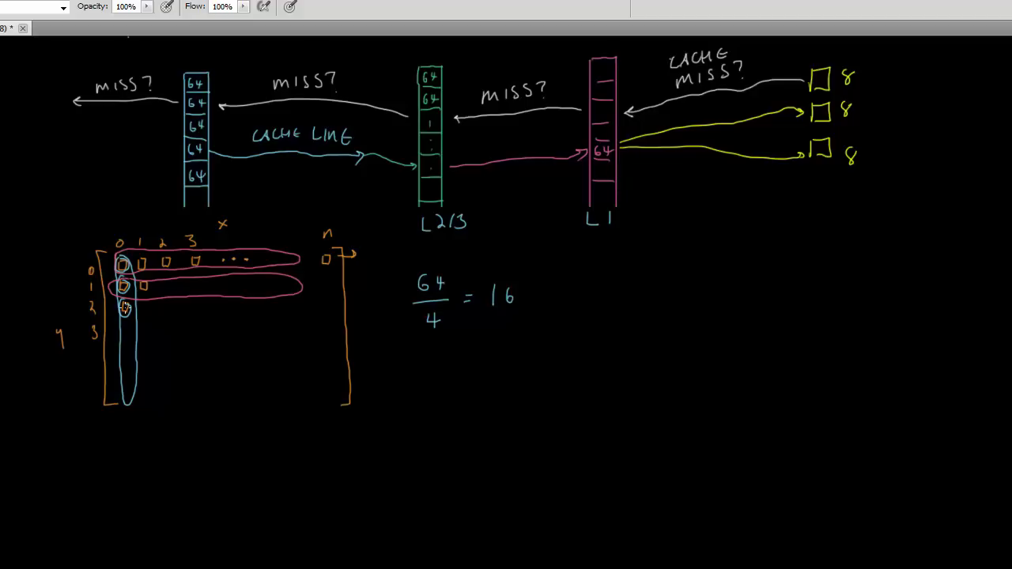
mouse_move(310, 309)
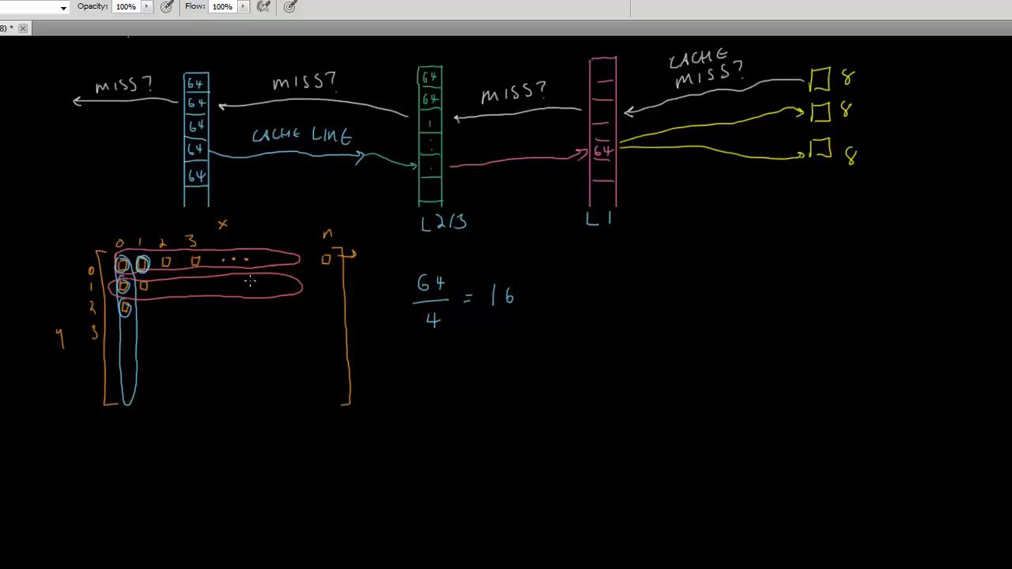
mouse_move(206, 246)
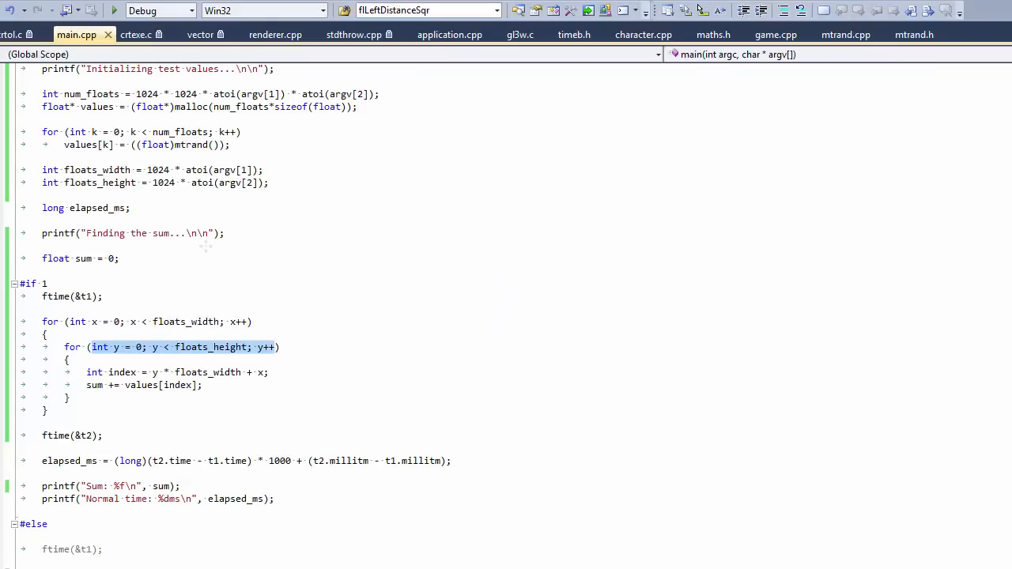
Debug with an inner-loop breakpoint, continuing iterations until index reaches 4096
left_click(271, 372)
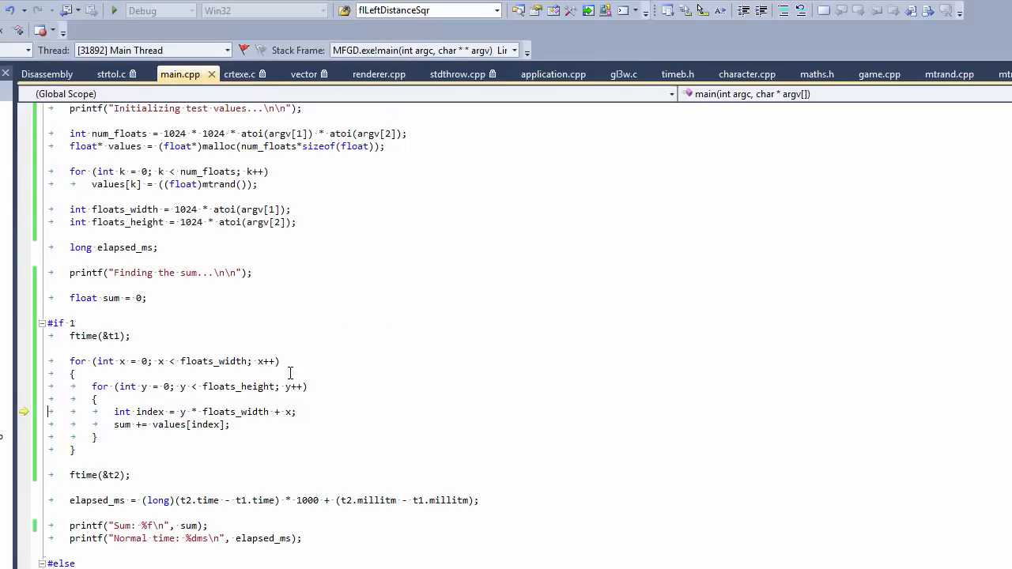
mouse_move(149, 411)
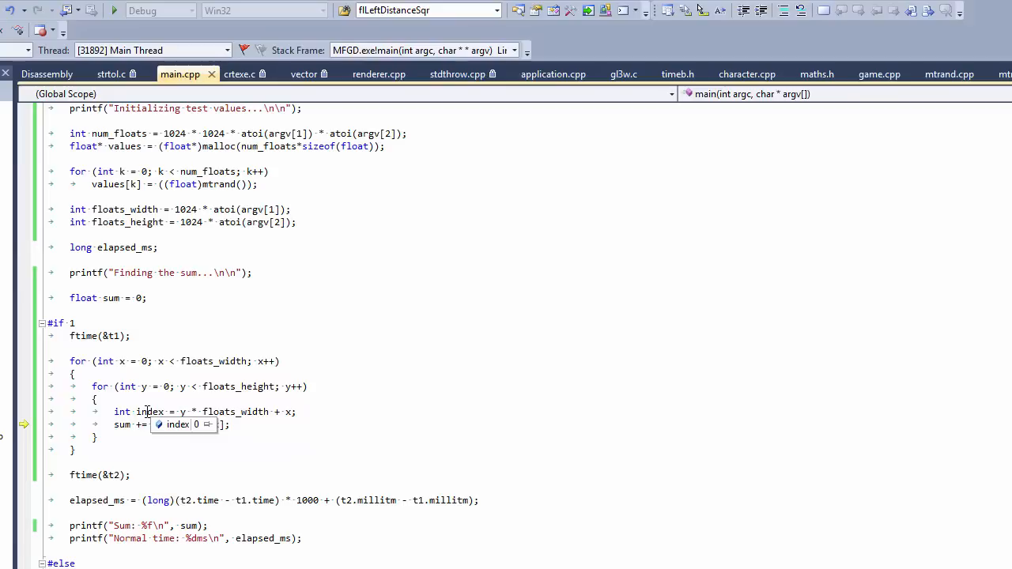
mouse_move(238, 386)
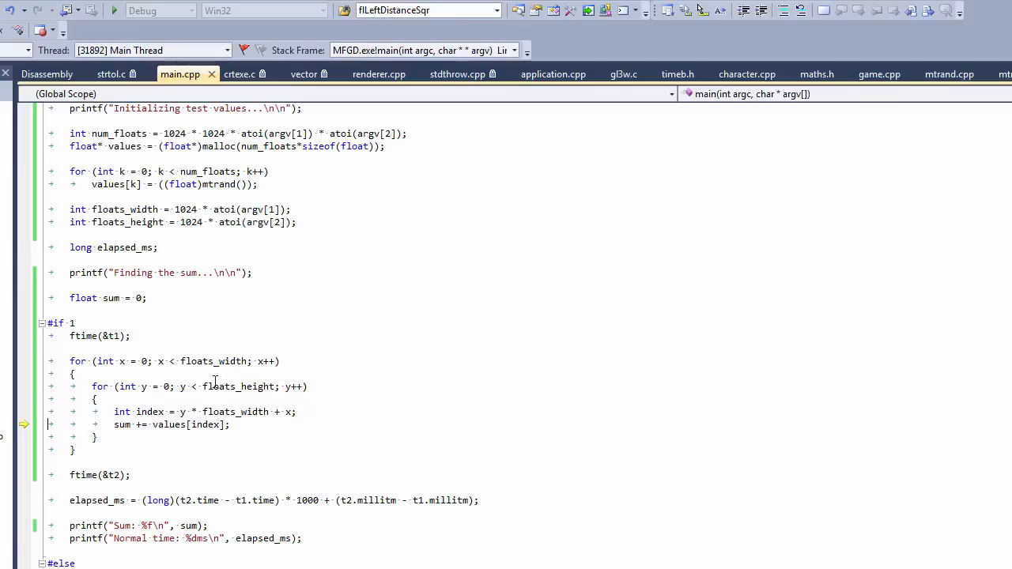
mouse_move(214, 361)
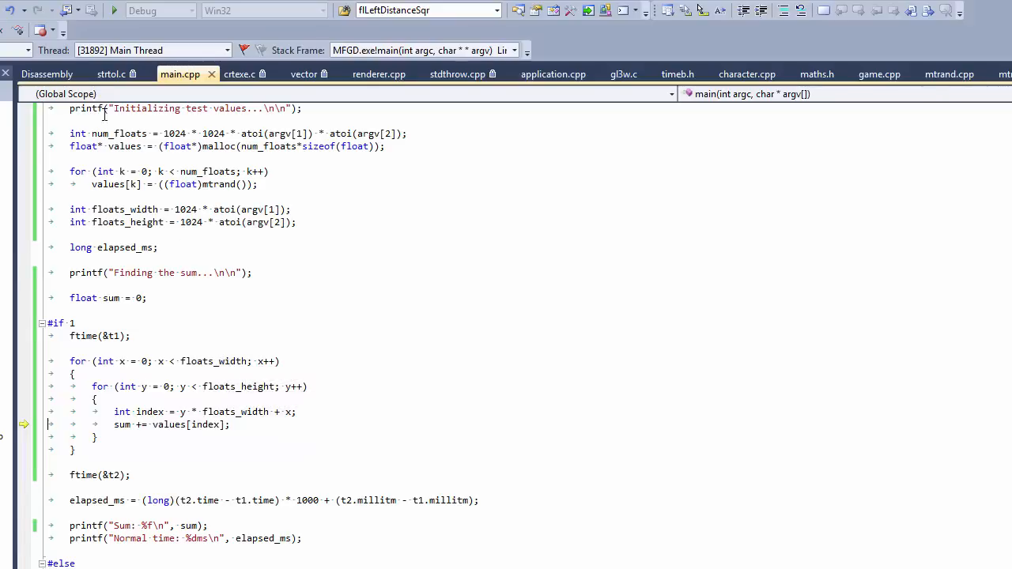
key("F10")
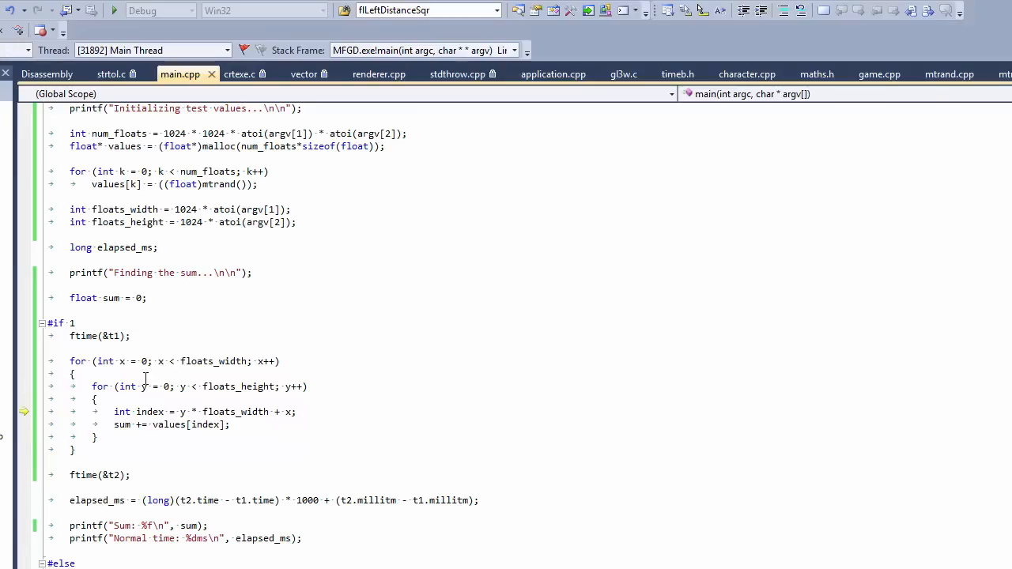
mouse_move(150, 411)
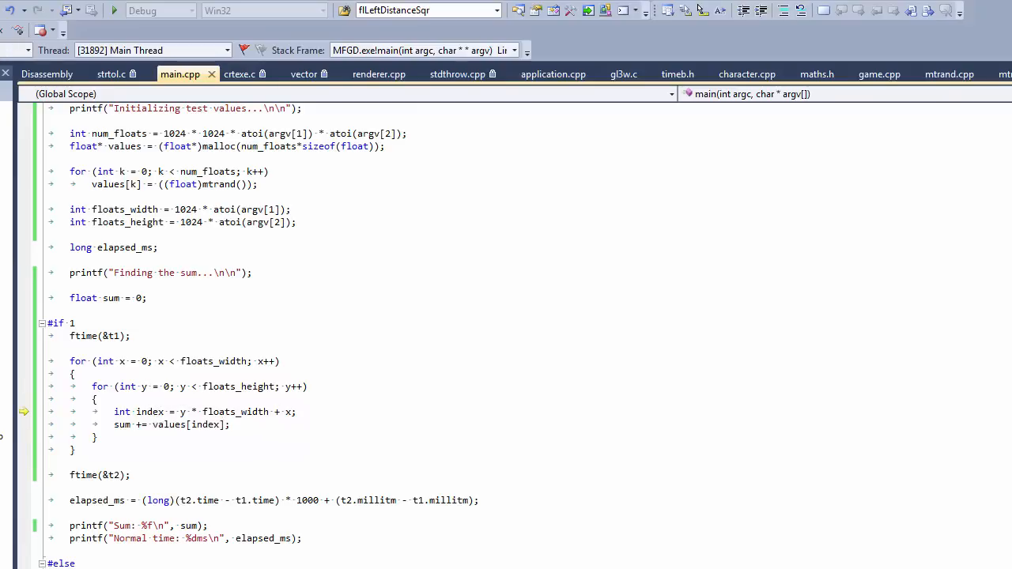
mouse_move(149, 411)
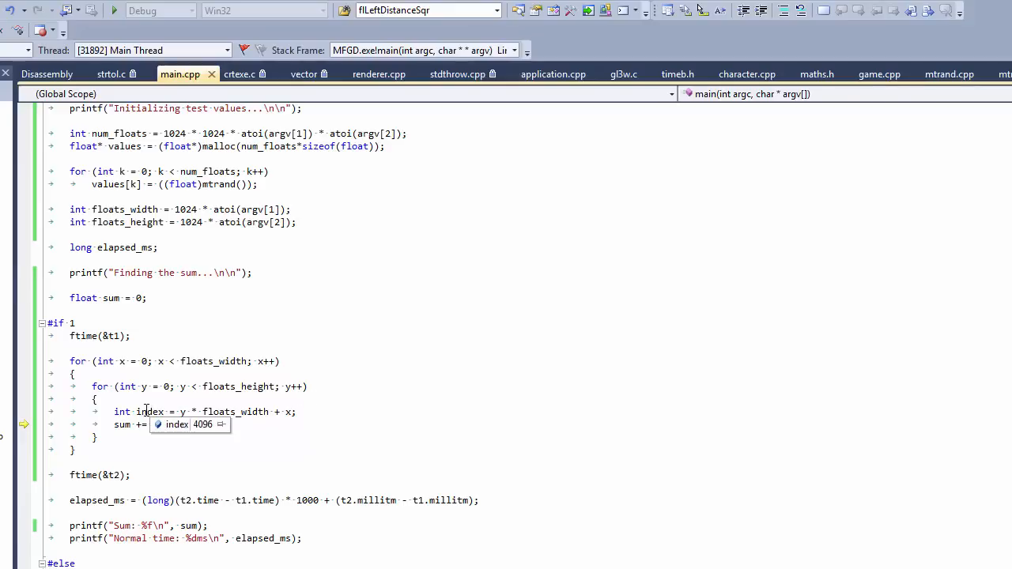
mouse_move(174, 411)
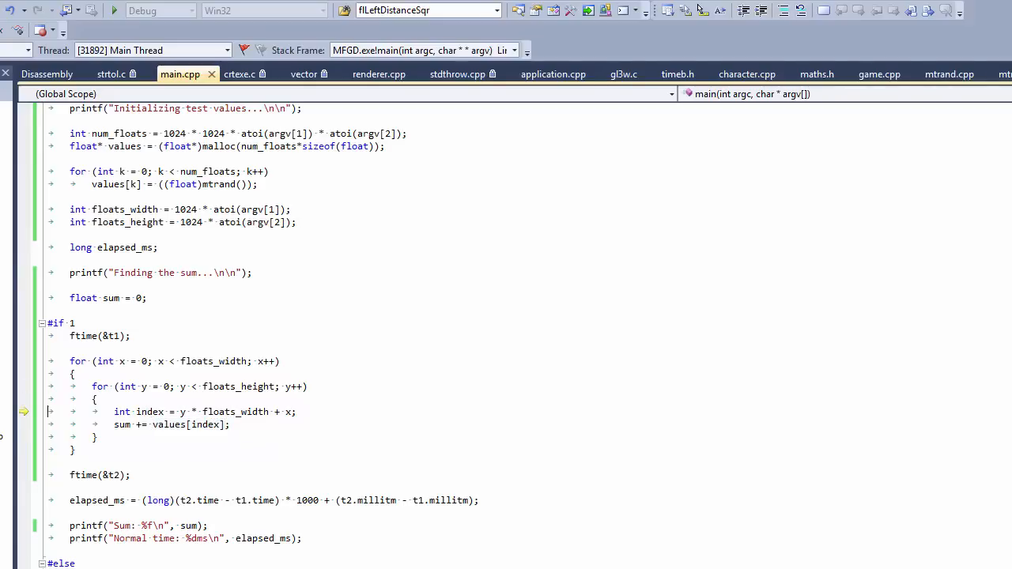
mouse_move(150, 411)
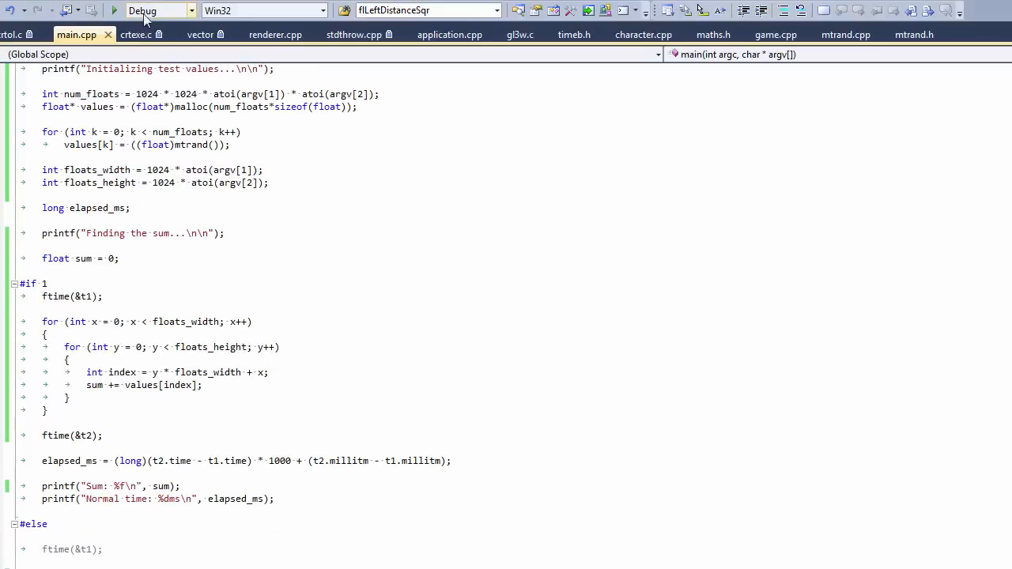
Stop debugging, select Release, and scroll to view the #else y-then-x loop
left_click(158, 10)
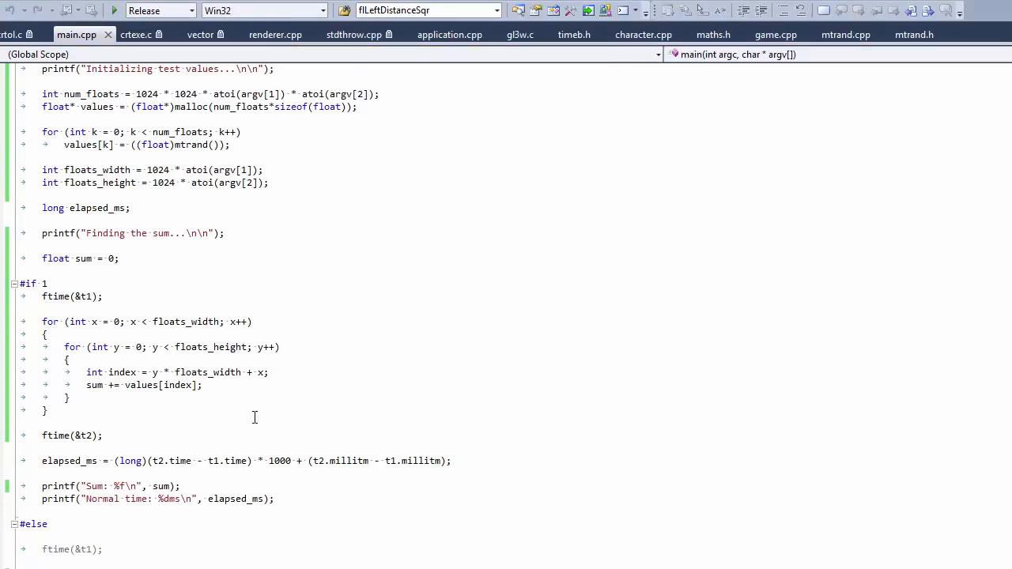
scroll("down", 3)
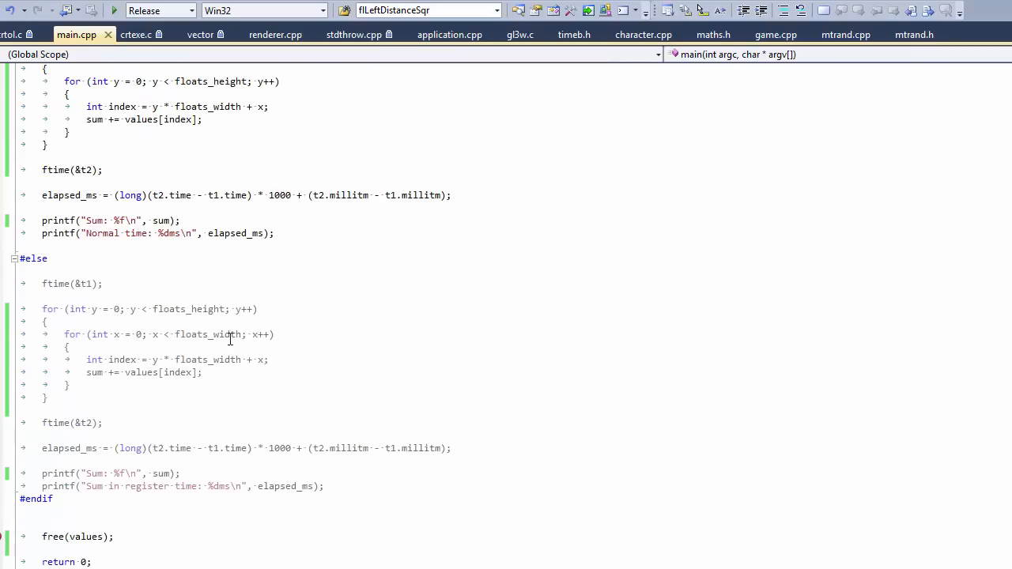
scroll("up", 3)
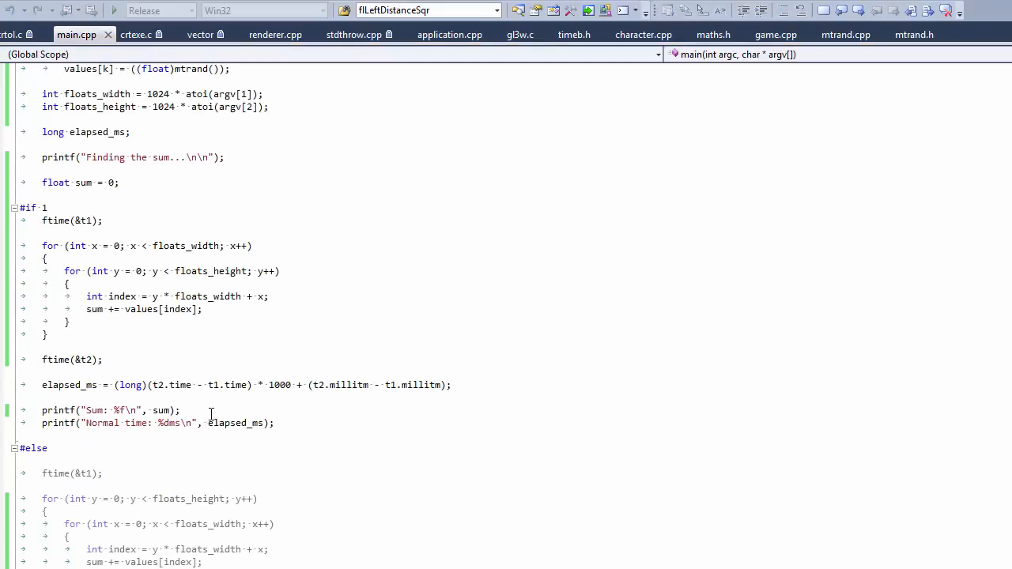
mouse_move(298, 373)
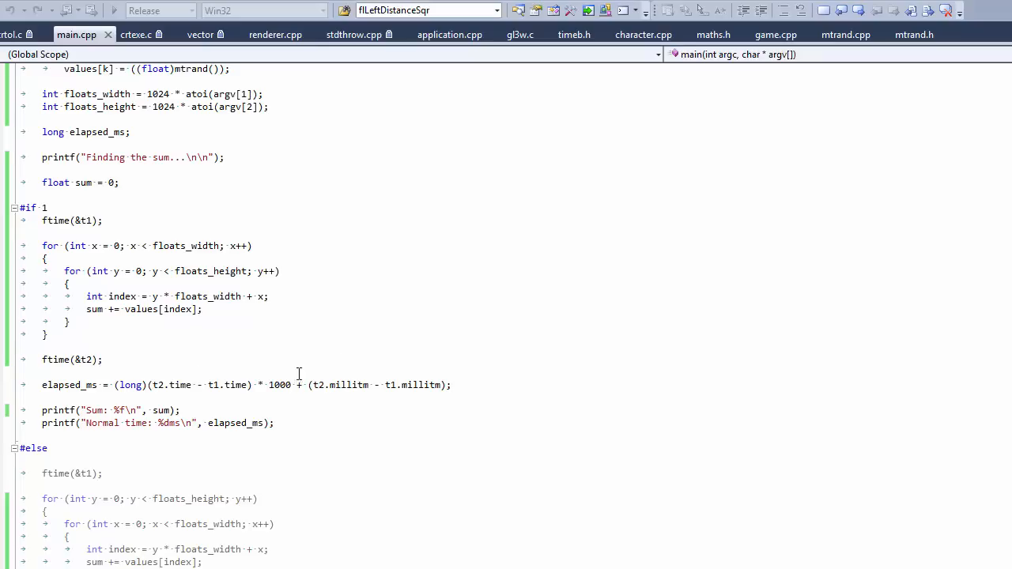
mouse_move(348, 358)
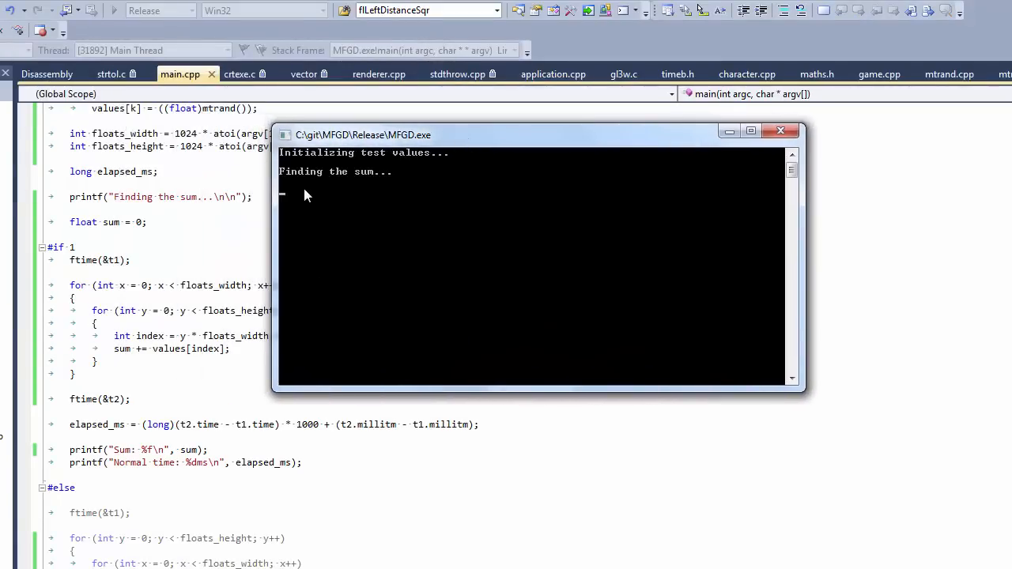
mouse_move(373, 200)
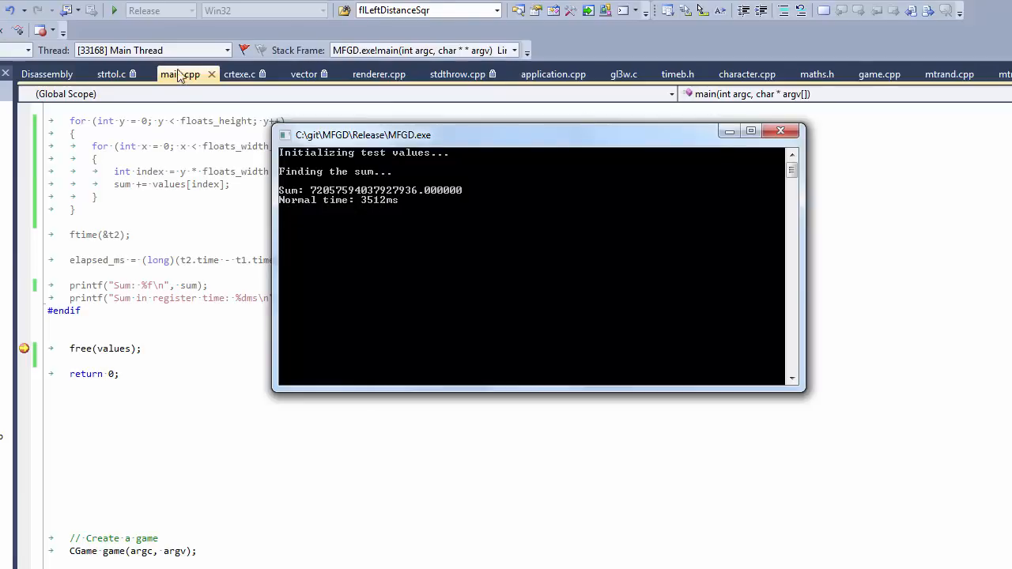
mouse_move(378, 208)
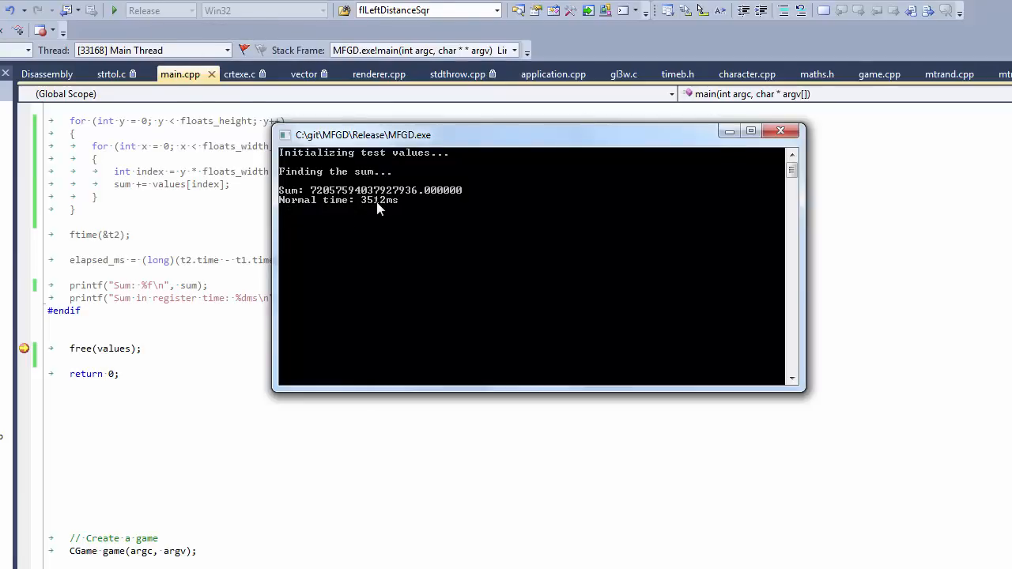
Run the Release build (Normal time 3512 ms), then change #if 1 to #if 0
left_click(779, 131)
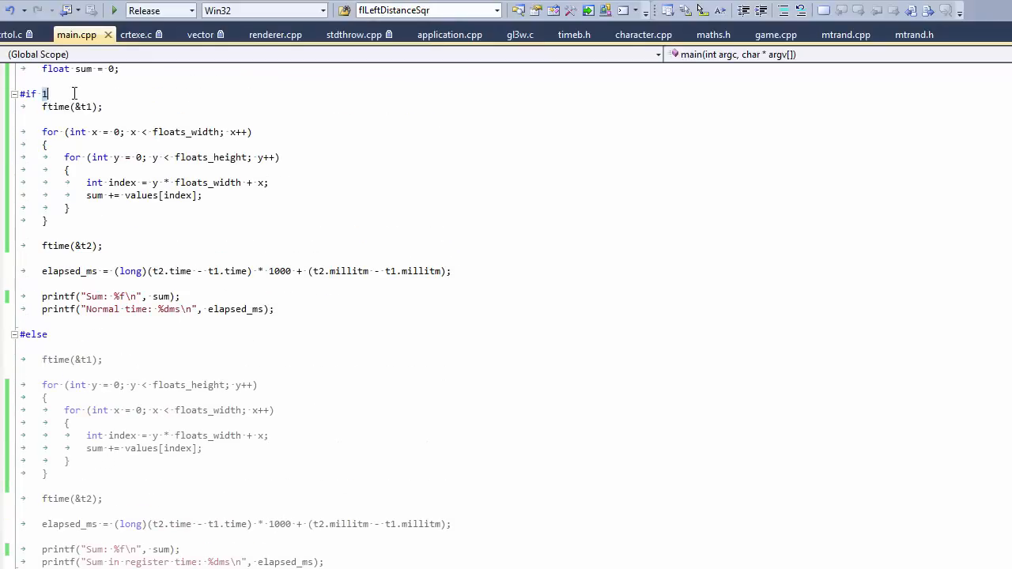
type("0")
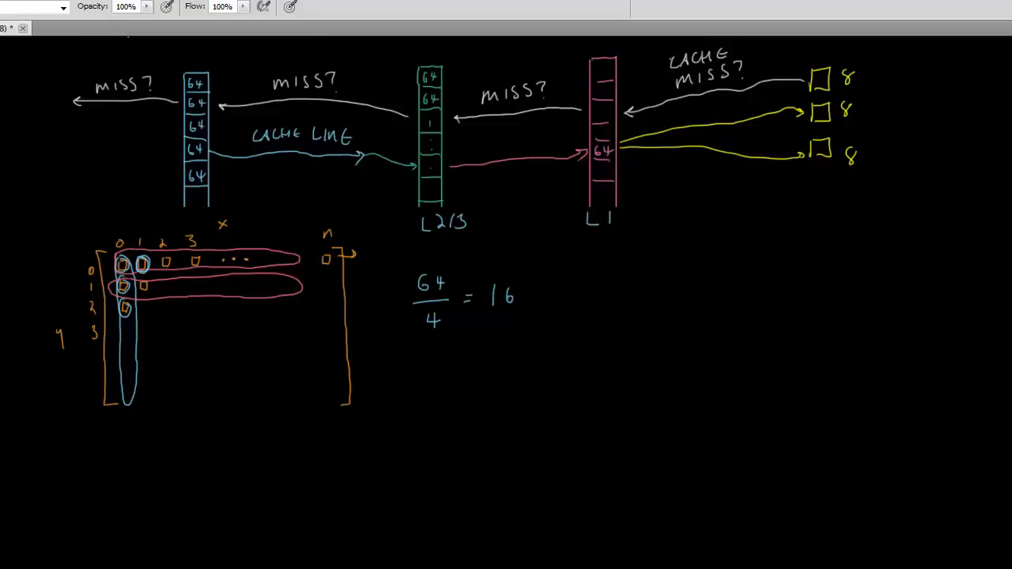
mouse_move(573, 339)
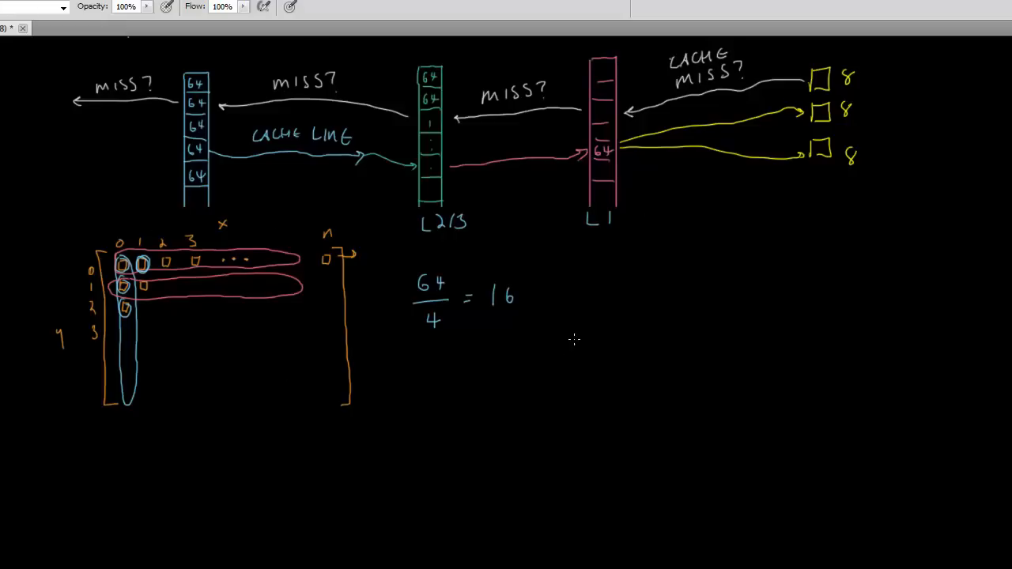
Below the first grid, draw brackets and a row of squares labelled x and y
scroll("down", 3)
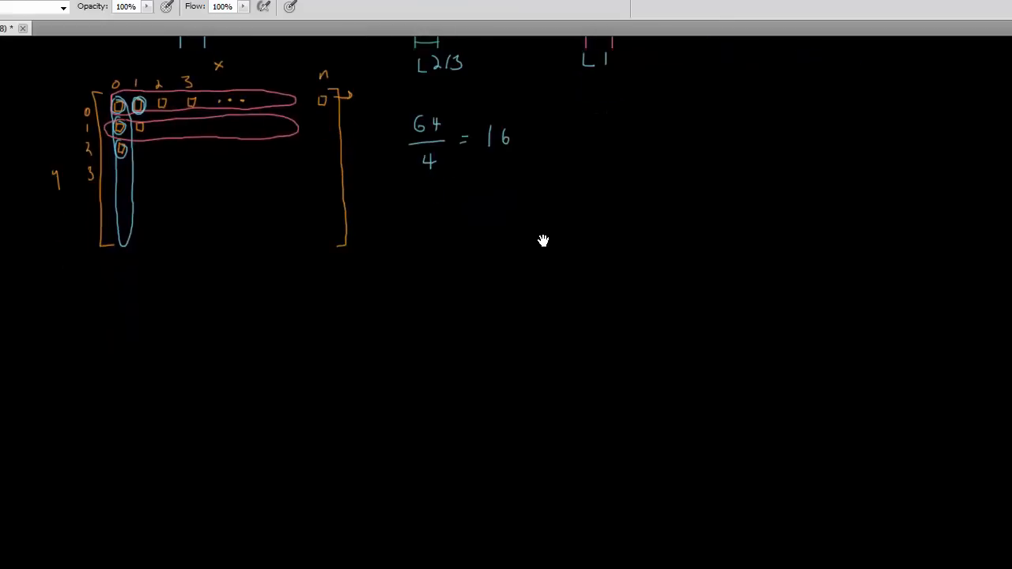
scroll("up", 3)
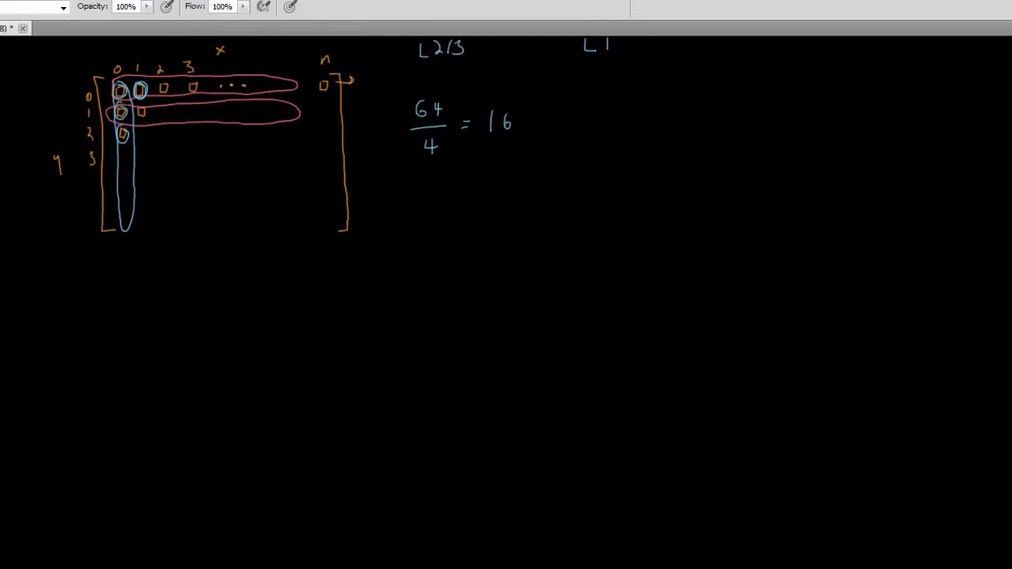
left_click_drag(107, 300, 106, 431)
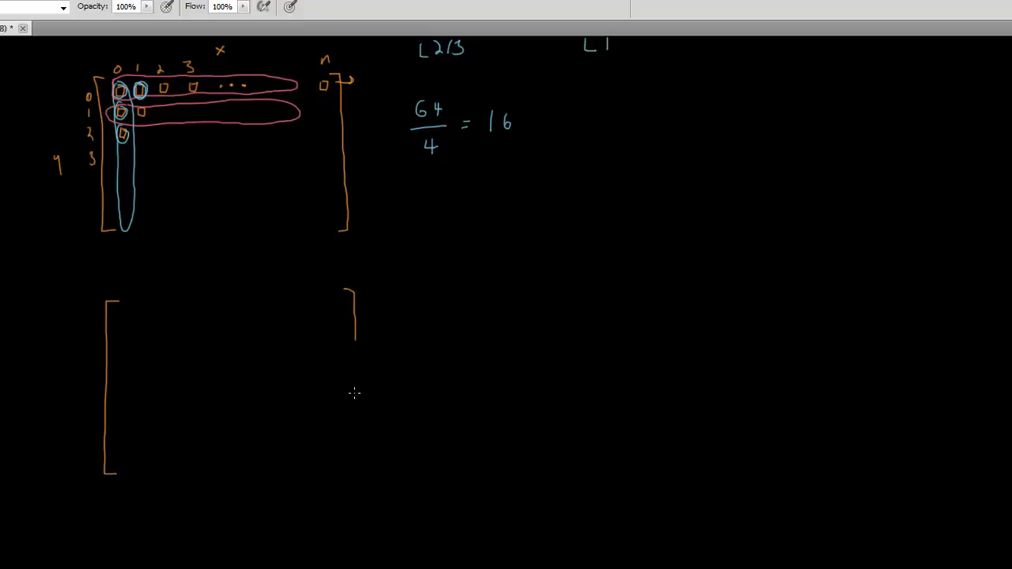
left_click_drag(353, 340, 351, 467)
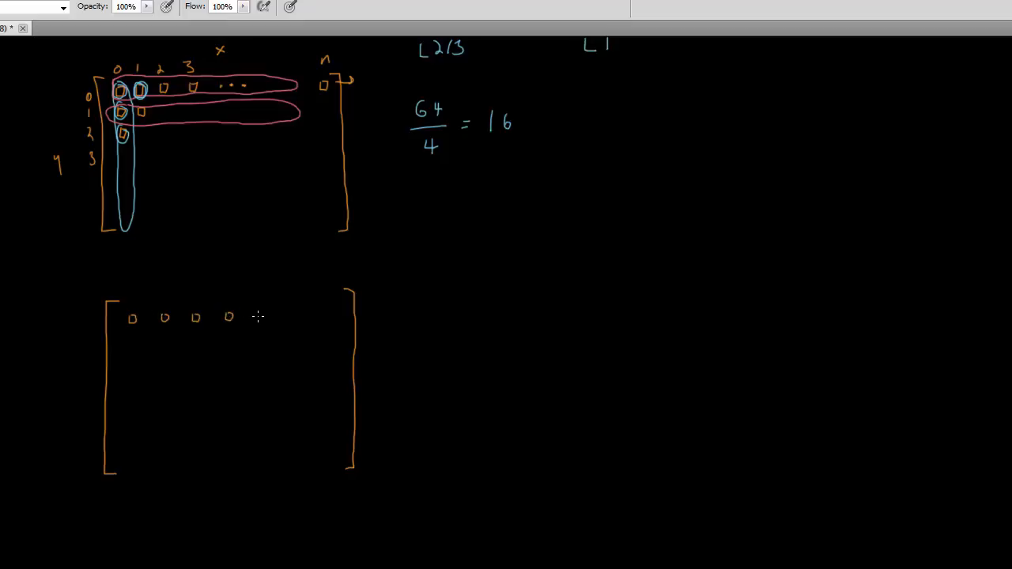
left_click_drag(249, 317, 308, 316)
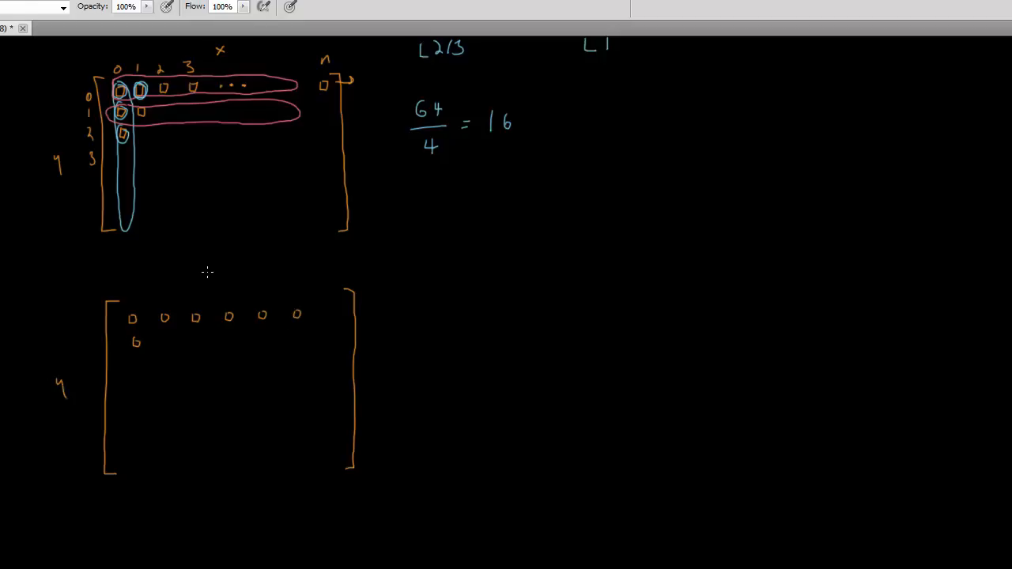
left_click(211, 270)
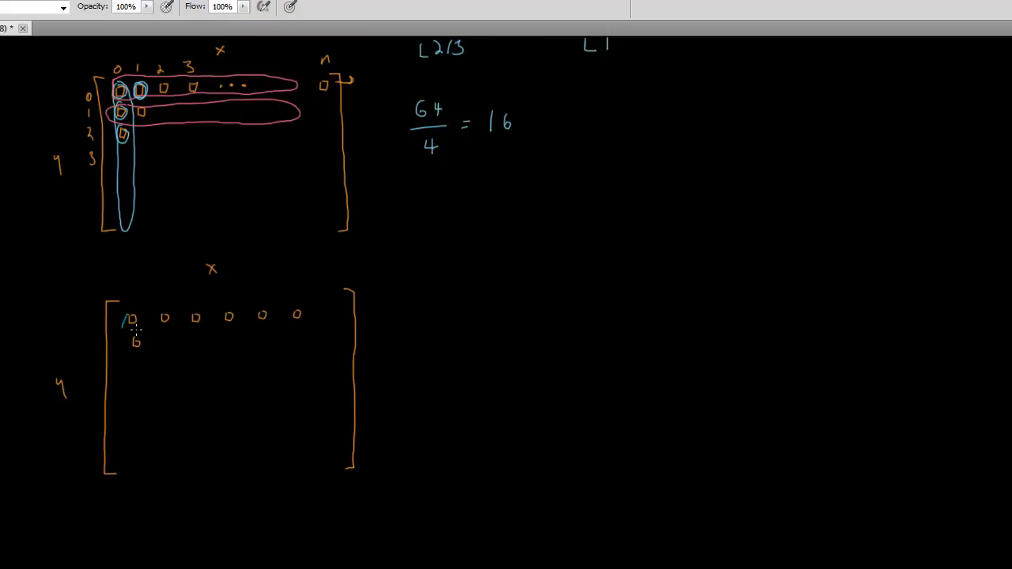
Enclose the new array's top row in blue and pink ovals
left_click_drag(127, 325, 367, 316)
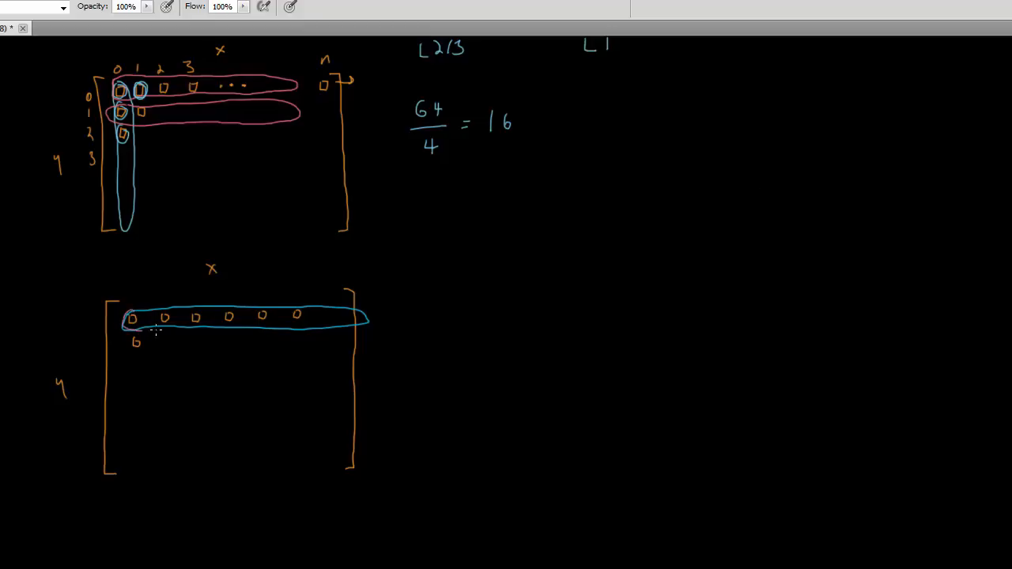
left_click_drag(130, 332, 316, 316)
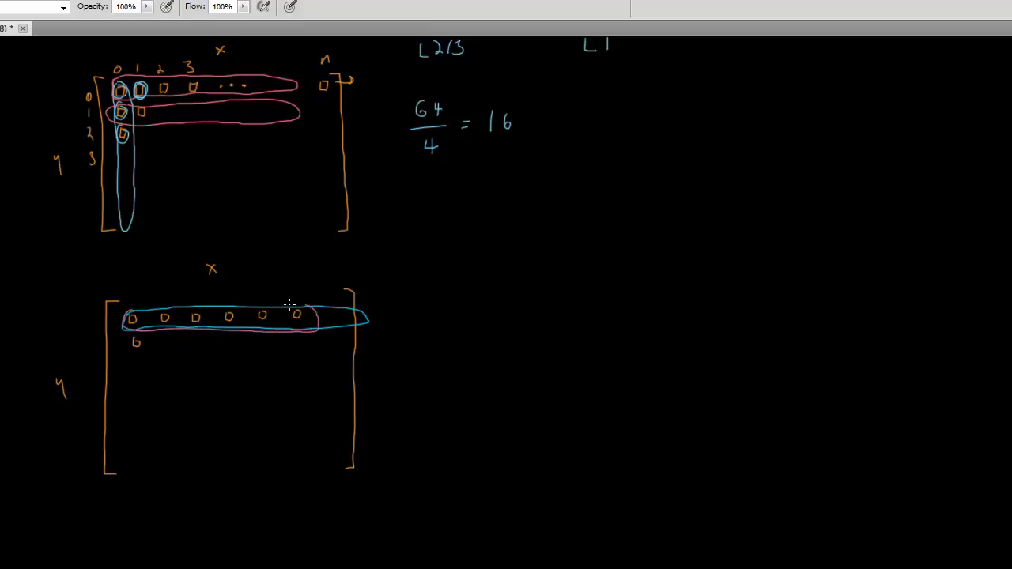
left_click_drag(127, 308, 316, 310)
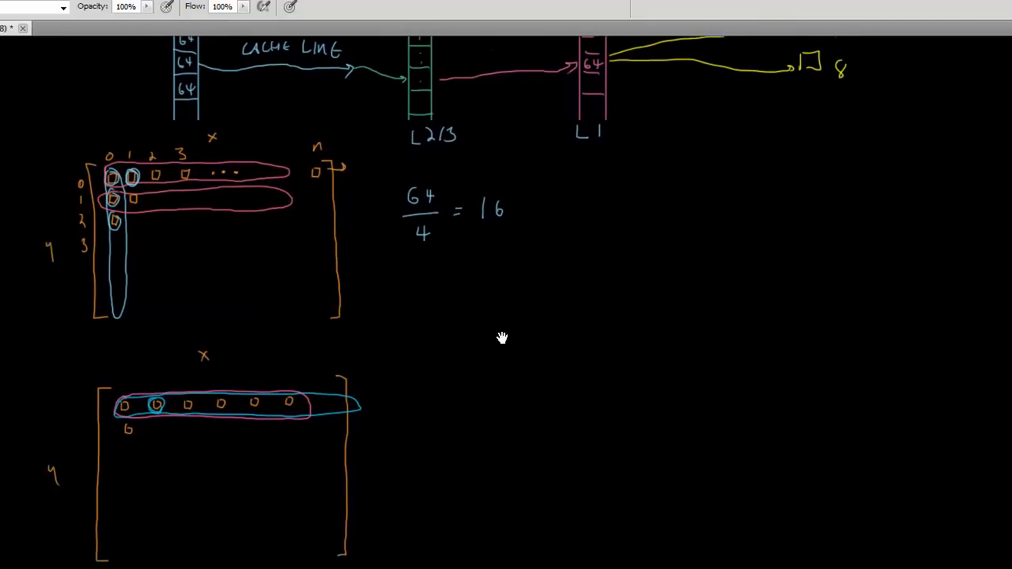
Brush blue circles around the third and fourth squares of the new row
scroll("up", 3)
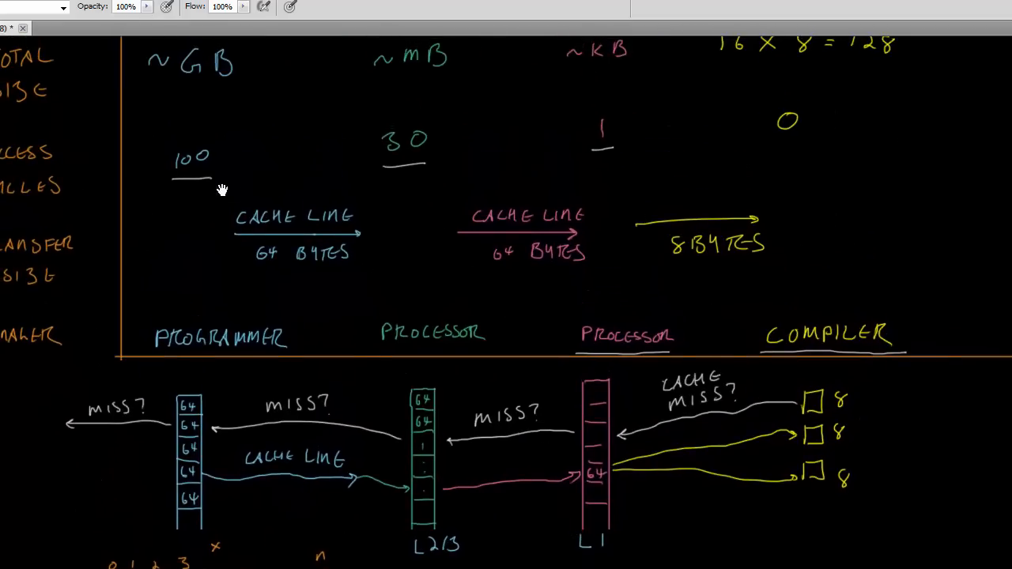
scroll("down", 3)
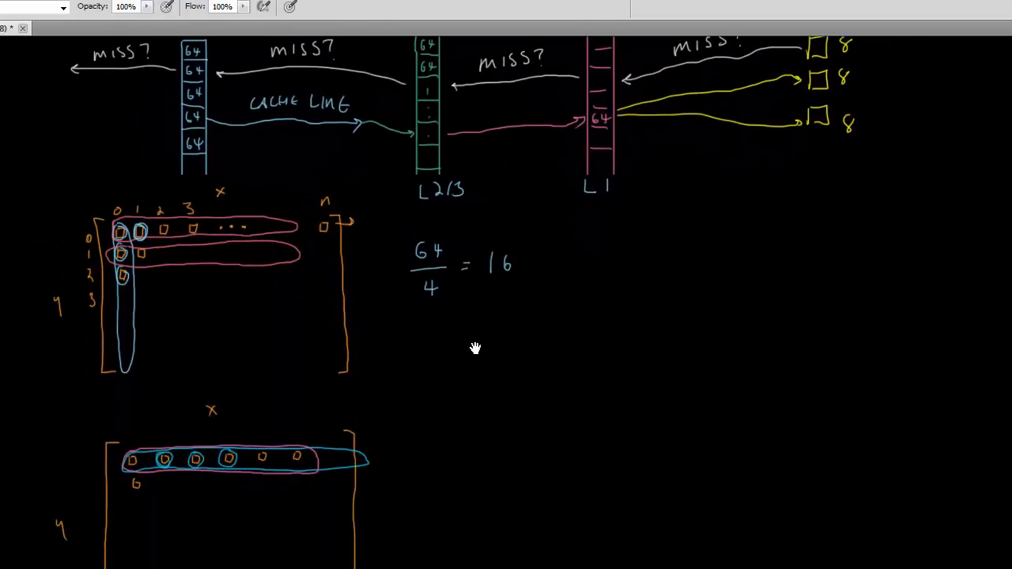
scroll("down", 3)
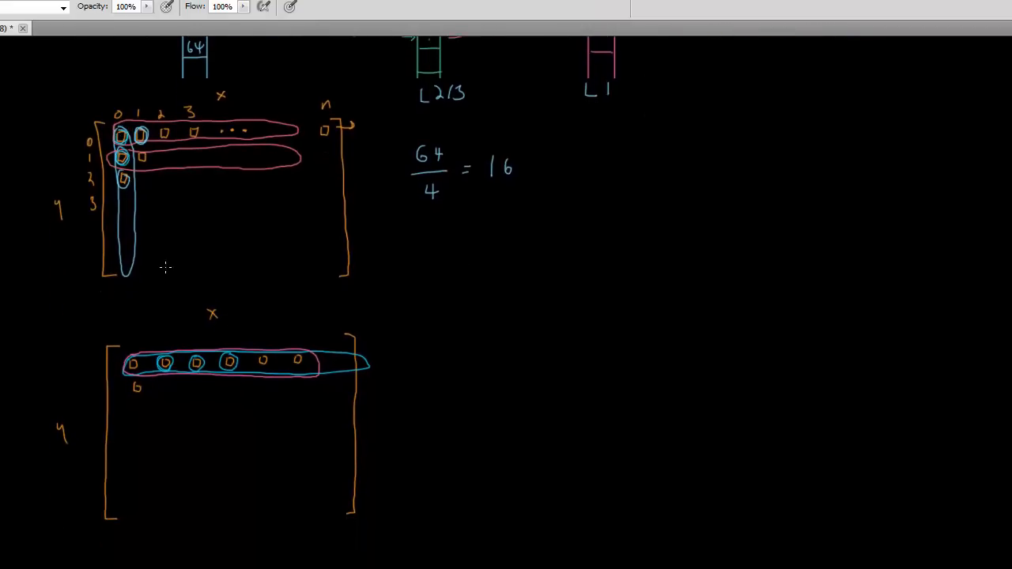
mouse_move(186, 286)
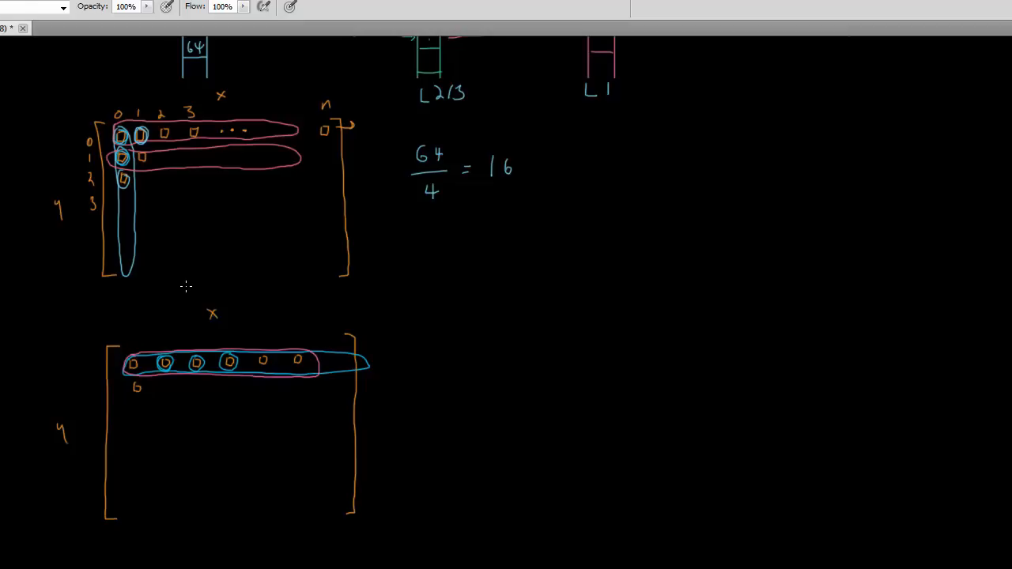
key("alt+tab")
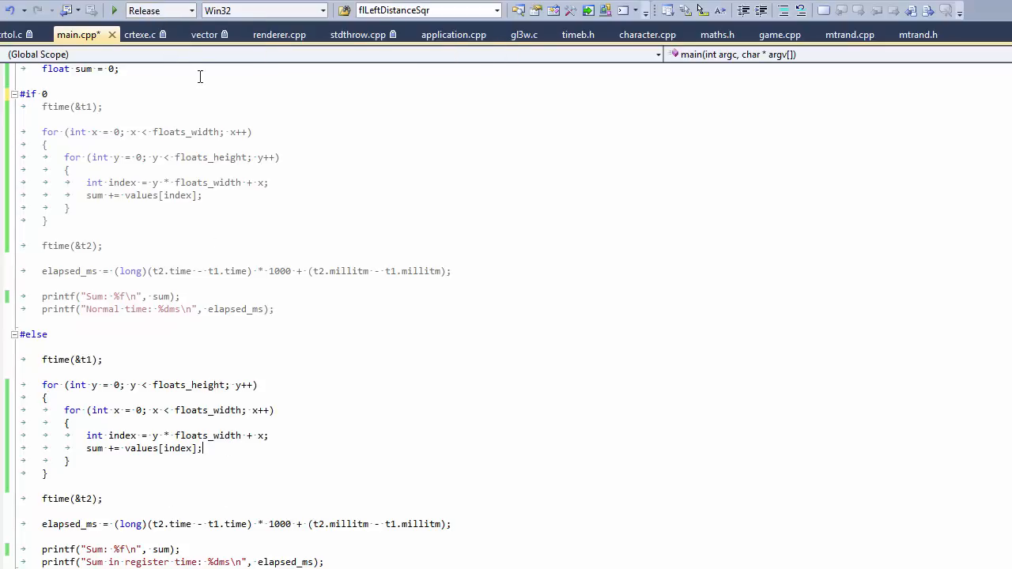
Break on sum += values[index] in the y-then-x loop, step to it, then select Release
left_click(158, 10)
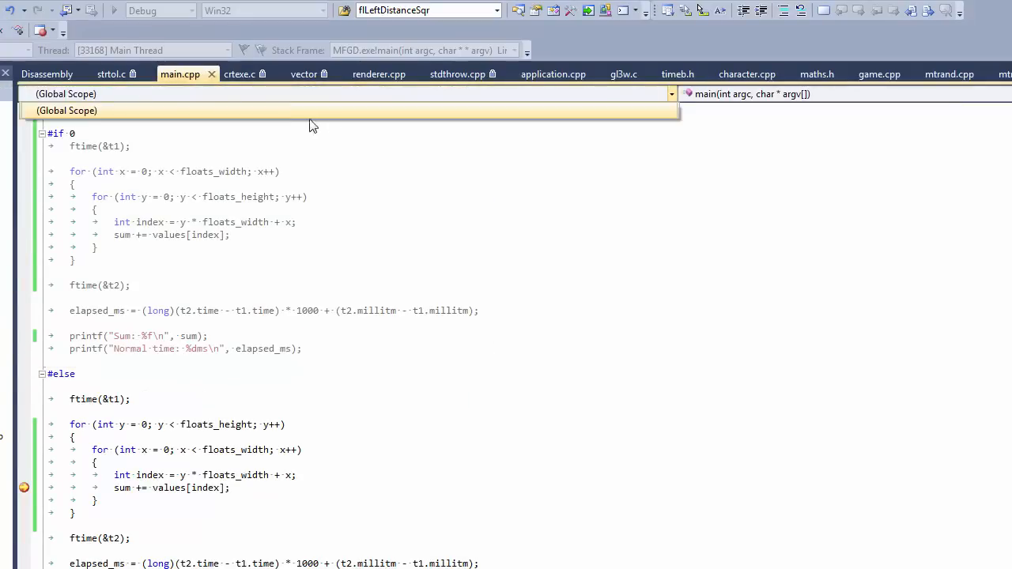
left_click(113, 11)
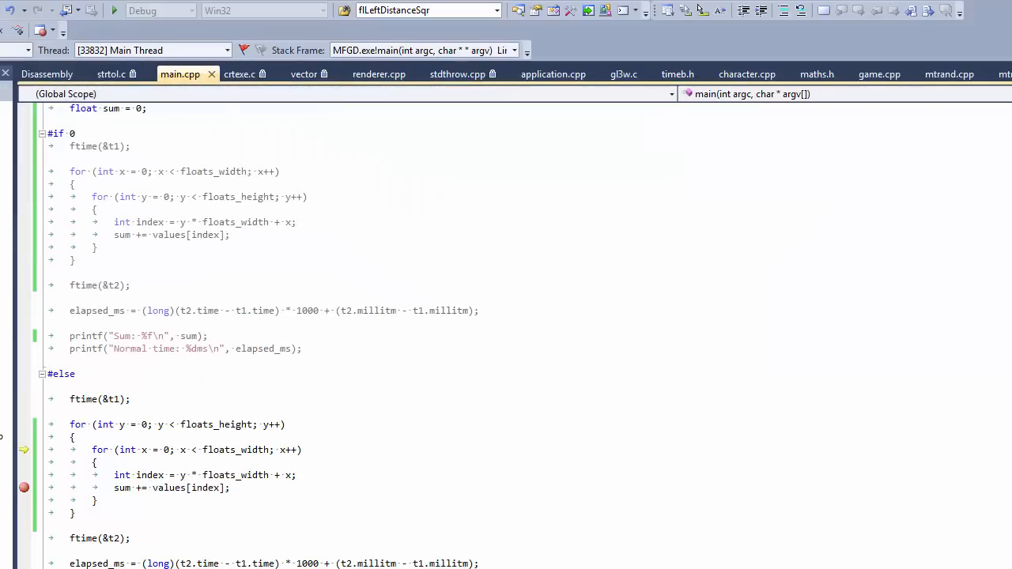
mouse_move(144, 450)
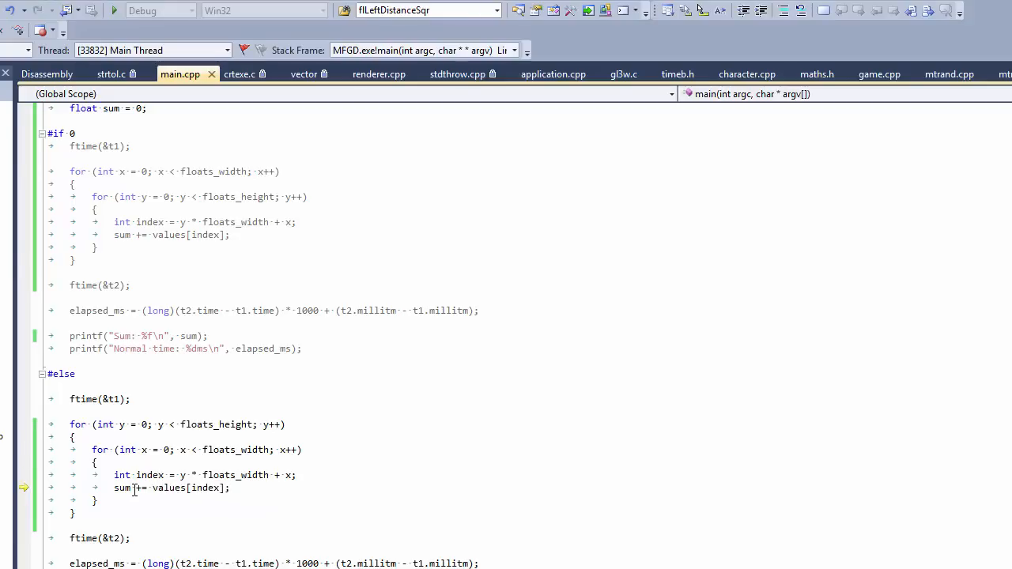
left_click(190, 10)
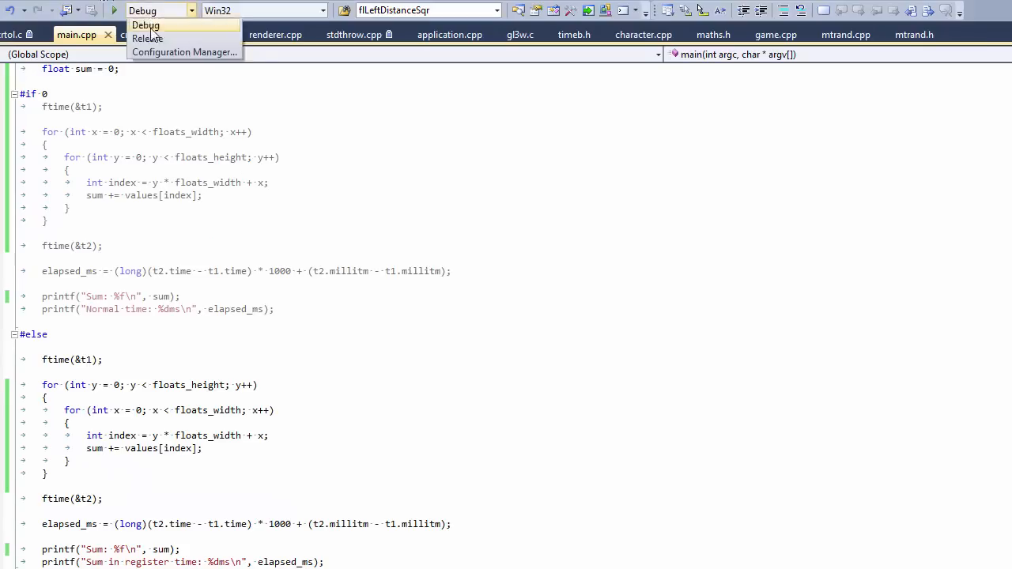
left_click(147, 38)
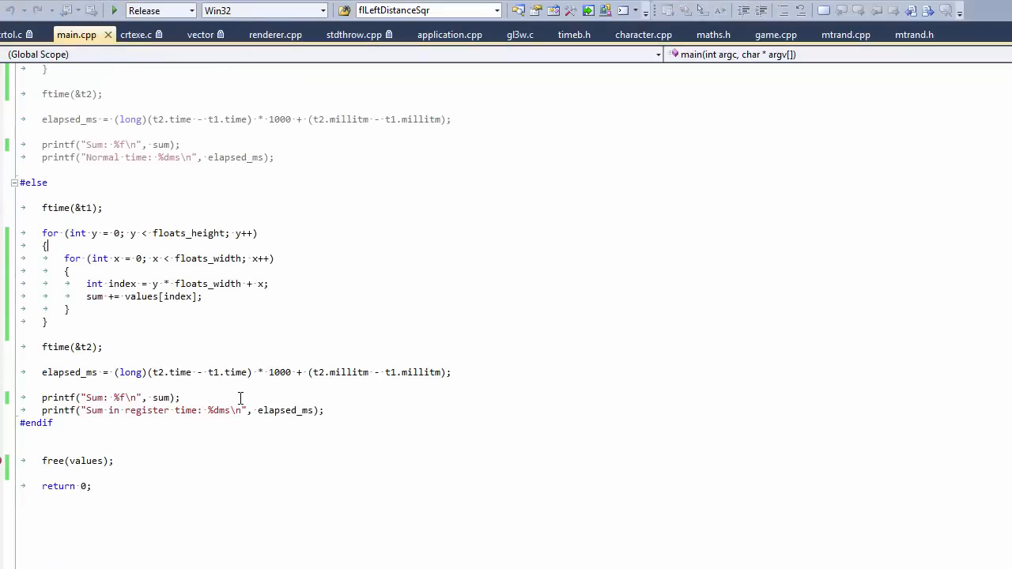